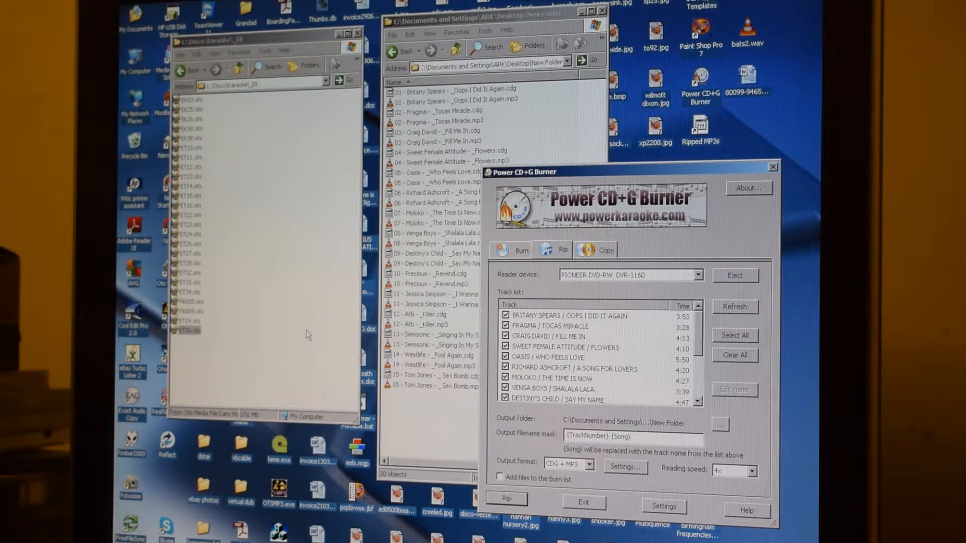
{"action": "mouse_move", "coordinate": [311, 406]}
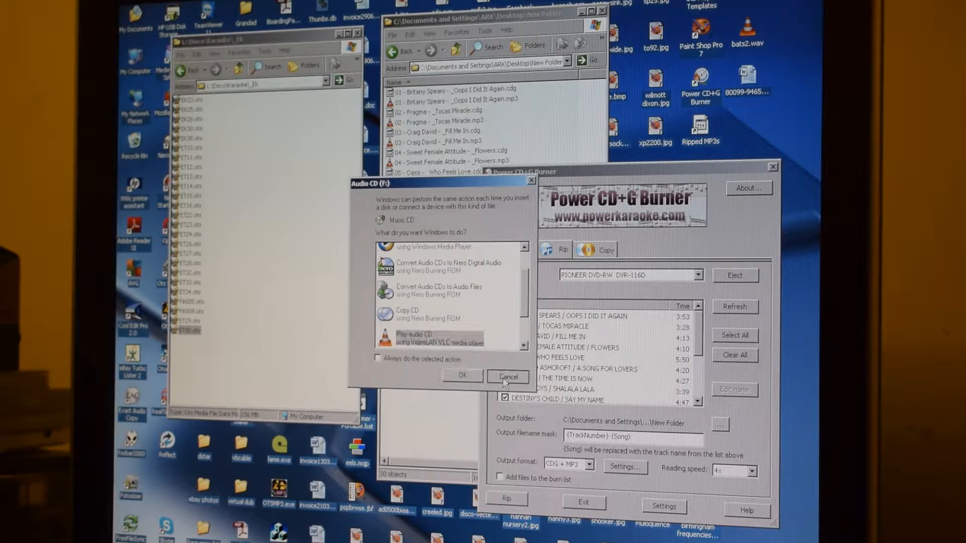
Step: Cancel the Windows Audio CD AutoPlay prompt for the newly inserted disc
{"action": "left_click", "coordinate": [507, 377]}
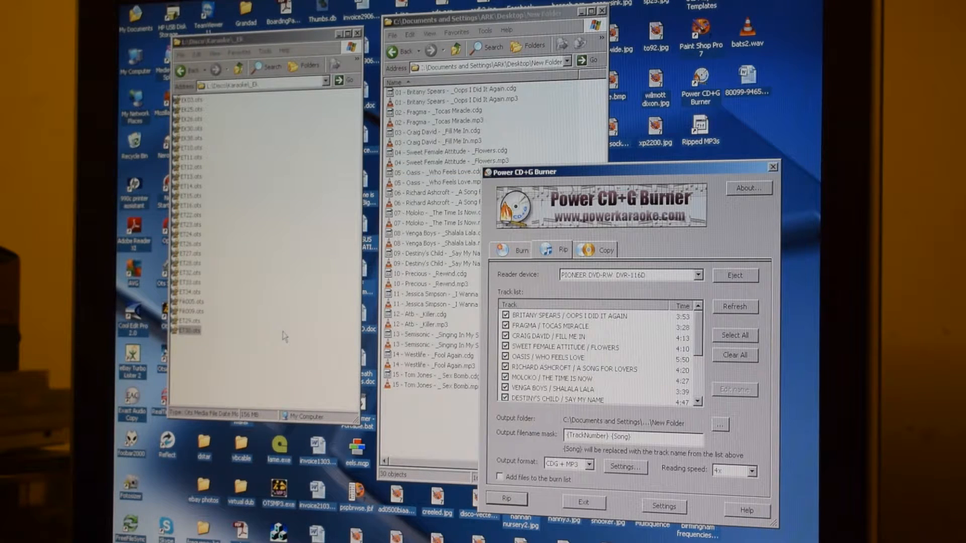
{"action": "mouse_move", "coordinate": [301, 372]}
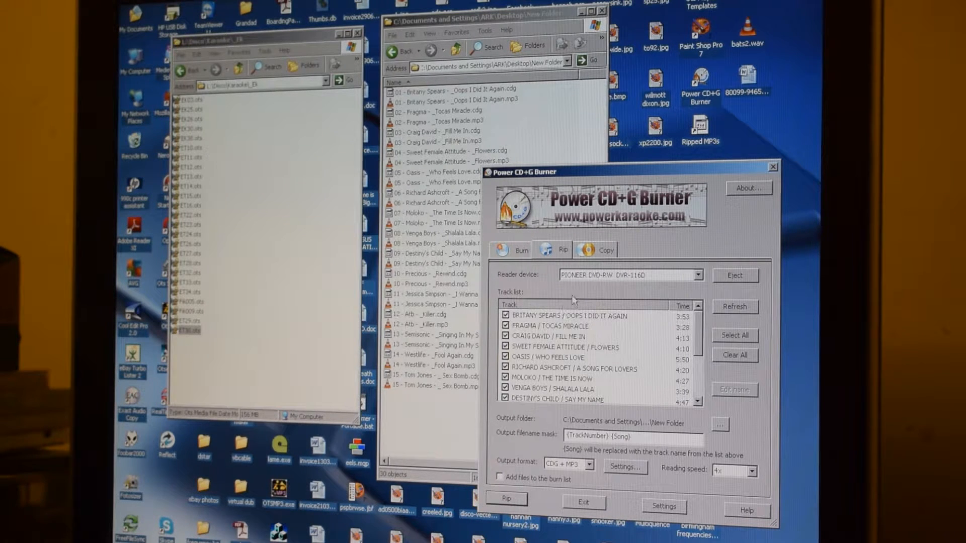
{"action": "mouse_move", "coordinate": [610, 287]}
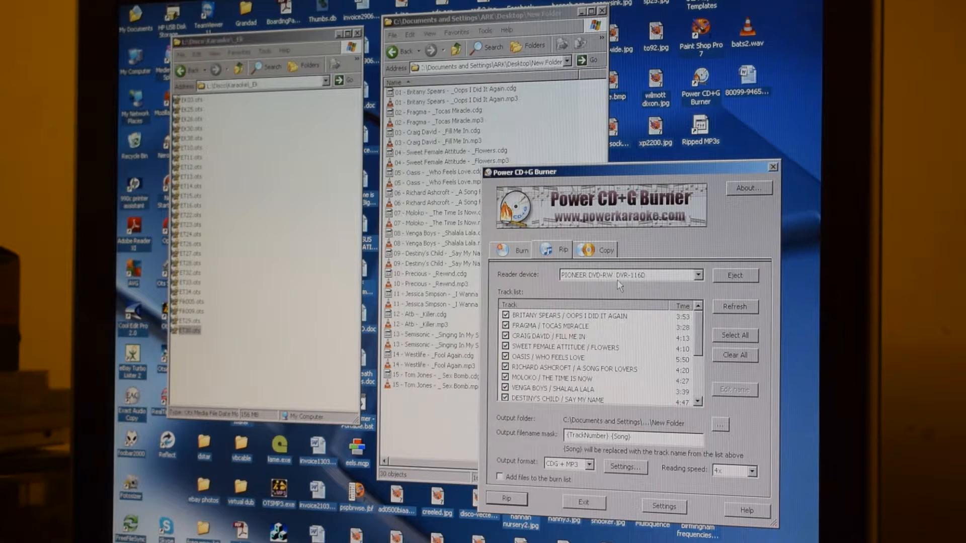
{"action": "mouse_move", "coordinate": [661, 285]}
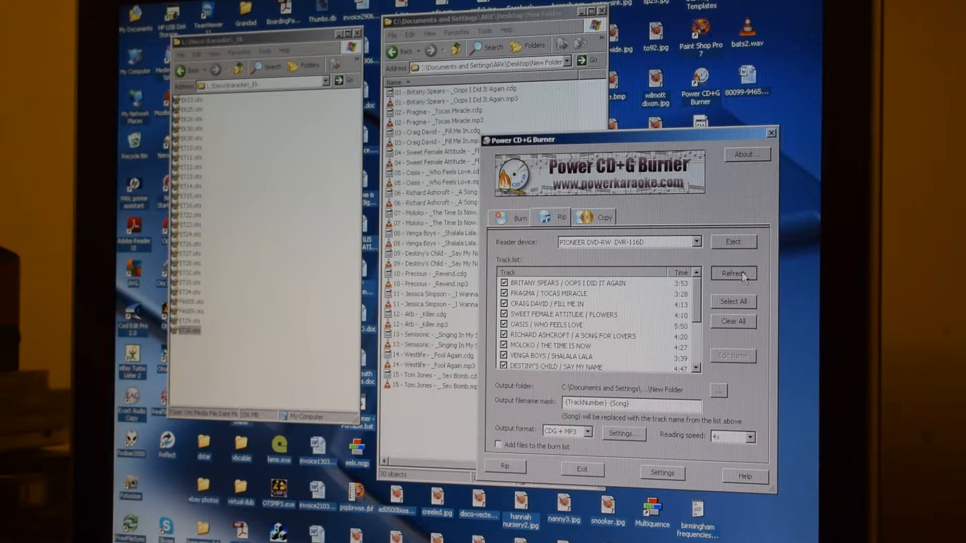
Step: Refresh the Rip list to the new disc starting with Lady In Red and select all tracks
{"action": "left_click", "coordinate": [733, 273]}
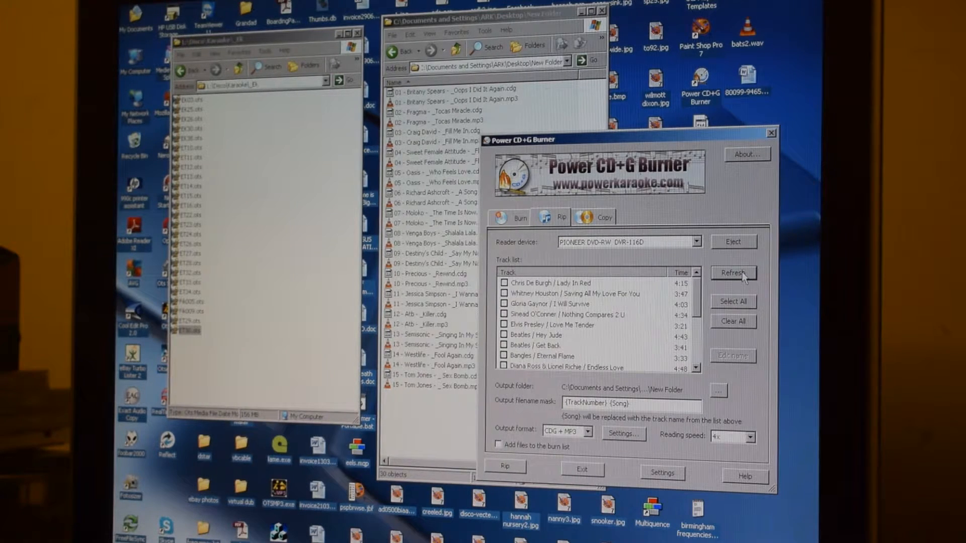
{"action": "mouse_move", "coordinate": [561, 259]}
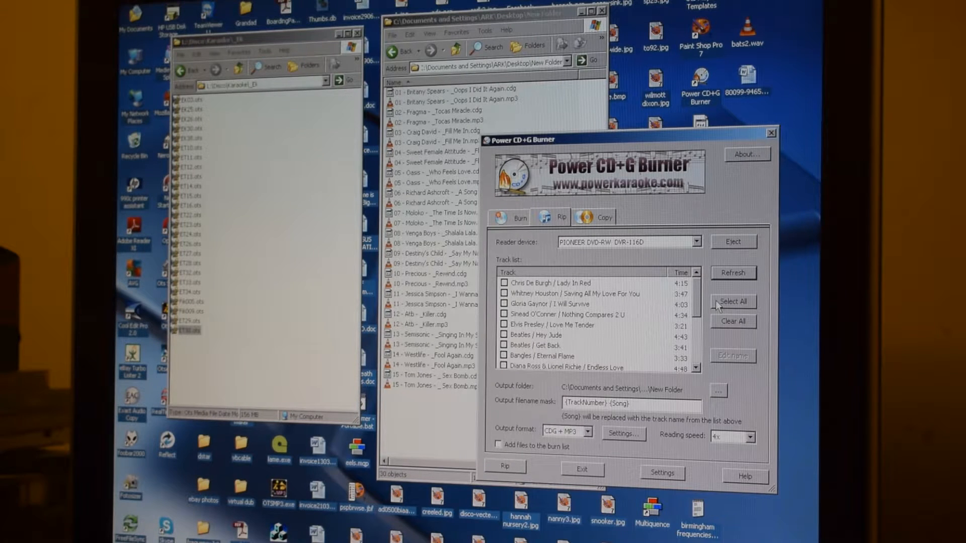
{"action": "left_click", "coordinate": [732, 300]}
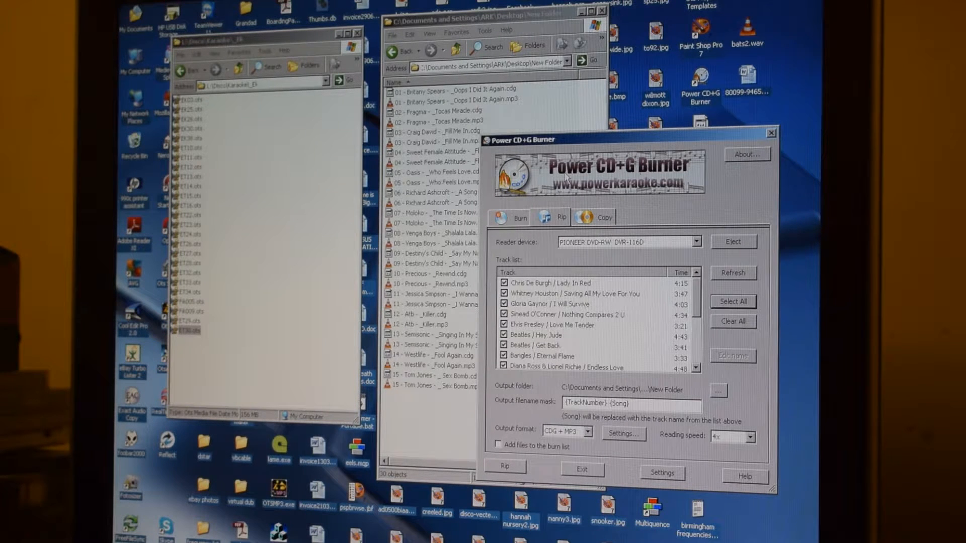
{"action": "mouse_move", "coordinate": [510, 253]}
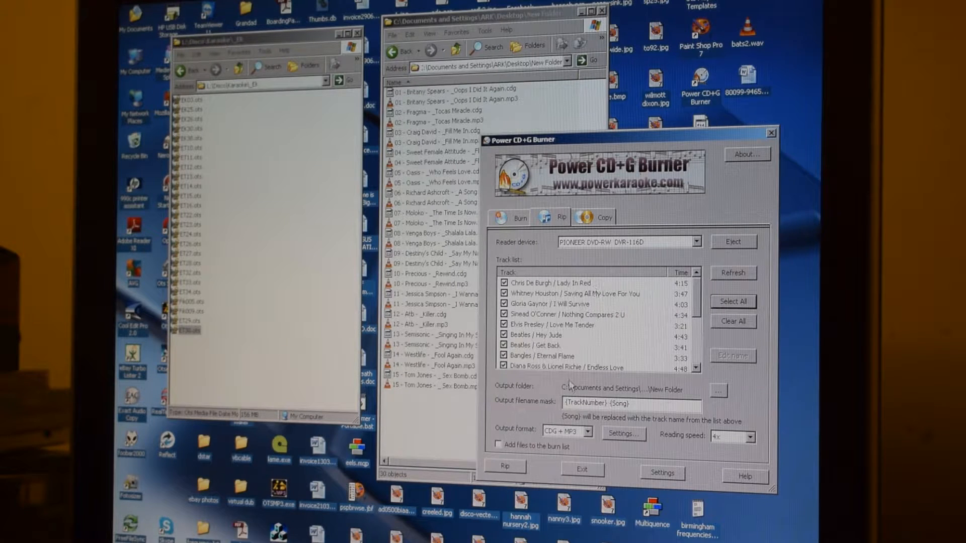
{"action": "mouse_move", "coordinate": [541, 437]}
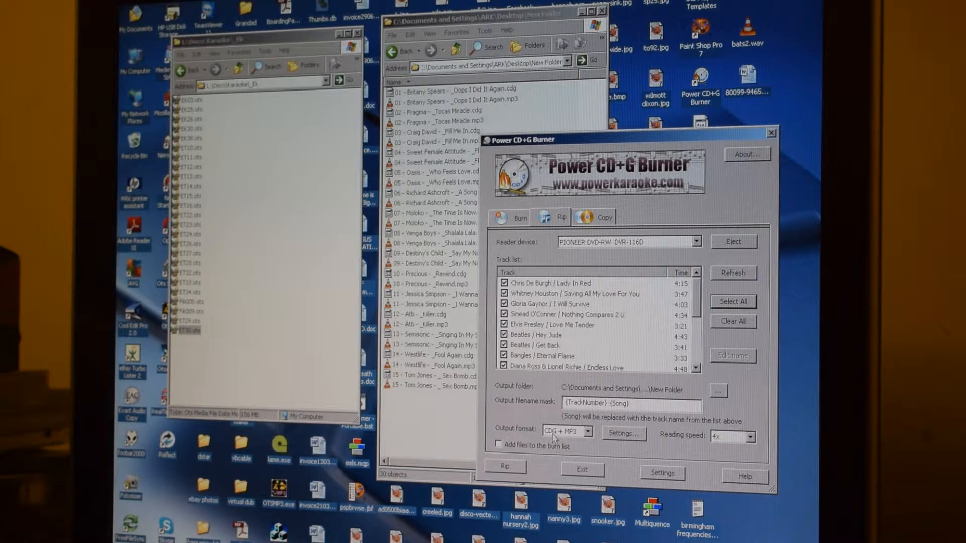
{"action": "mouse_move", "coordinate": [609, 443]}
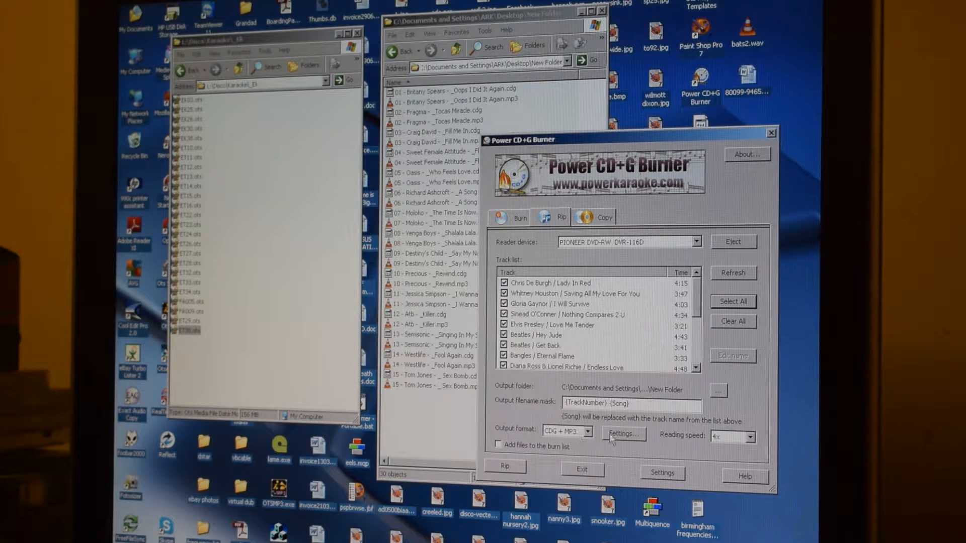
Step: Review the MP3 encoder settings: 320 kbps constant bit rate, stereo, high quality
{"action": "left_click", "coordinate": [623, 435]}
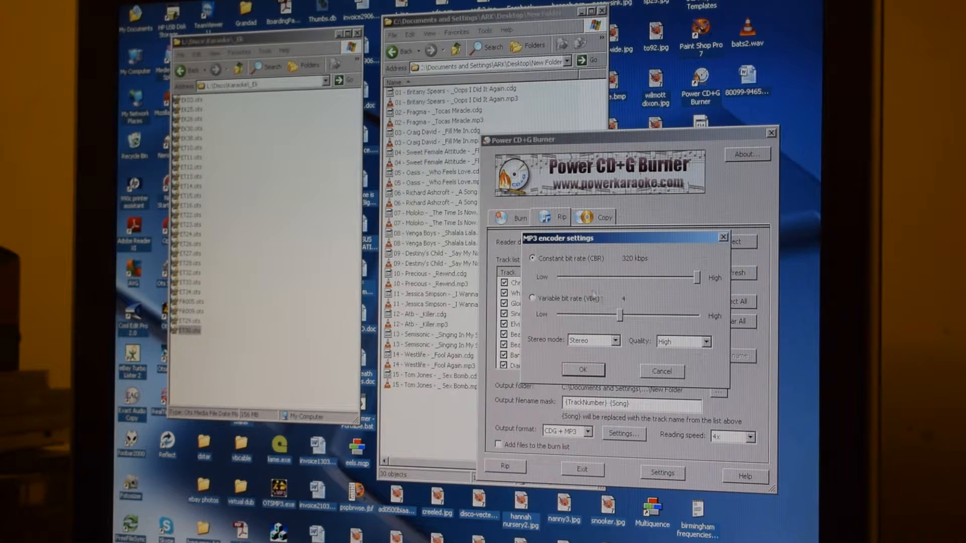
{"action": "mouse_move", "coordinate": [677, 289]}
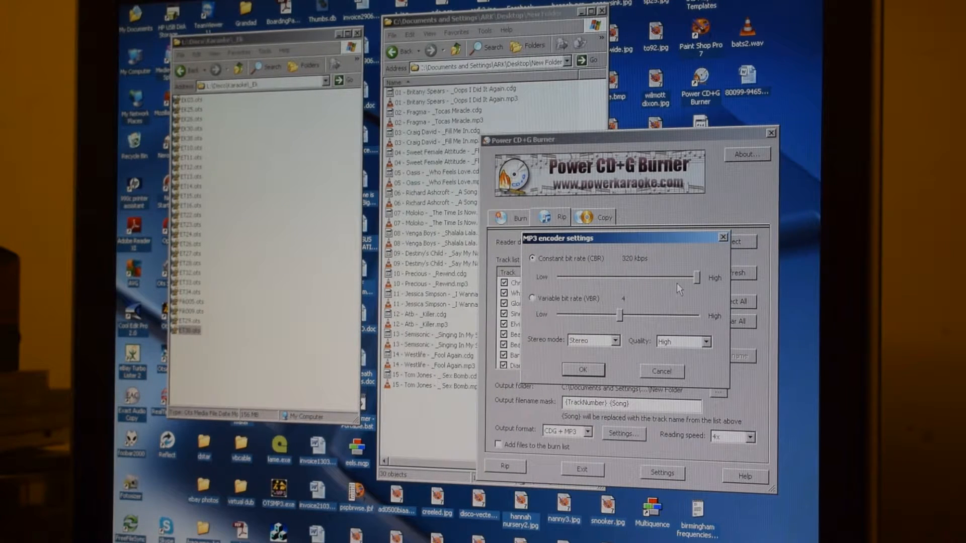
{"action": "mouse_move", "coordinate": [631, 268]}
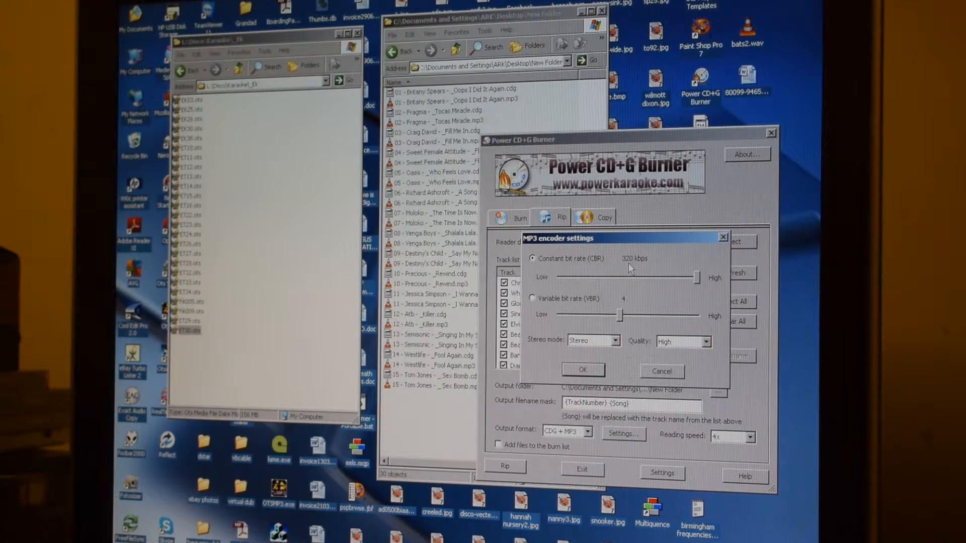
{"action": "mouse_move", "coordinate": [646, 270]}
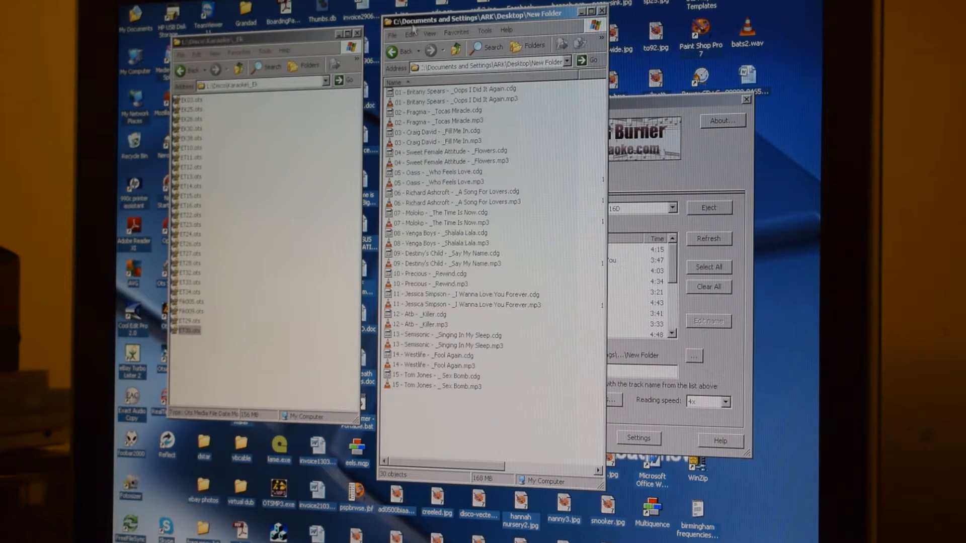
Step: Delete every old file in New Folder and rip the ticked tracks as CD+G plus MP3 into it
{"action": "key", "text": "ctrl+a"}
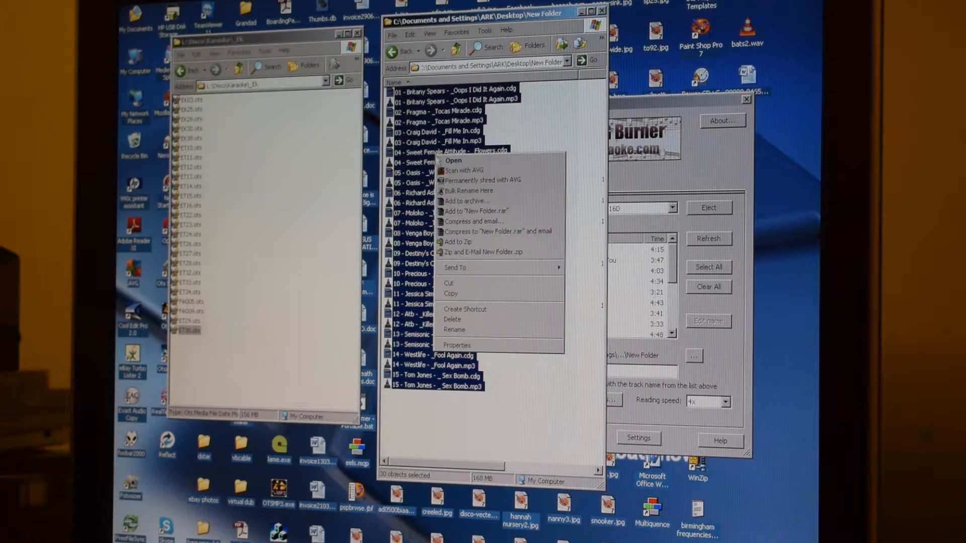
{"action": "left_click", "coordinate": [452, 319]}
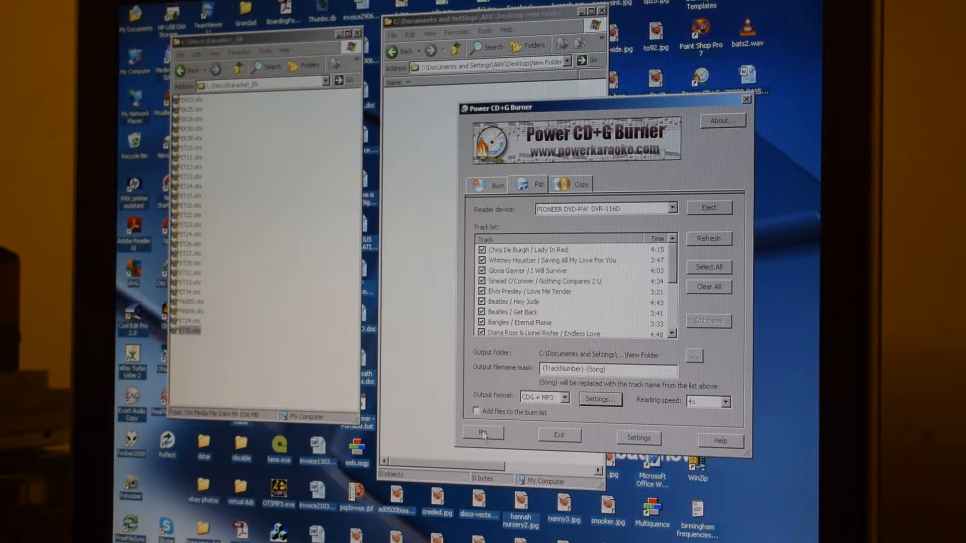
{"action": "left_click", "coordinate": [483, 433]}
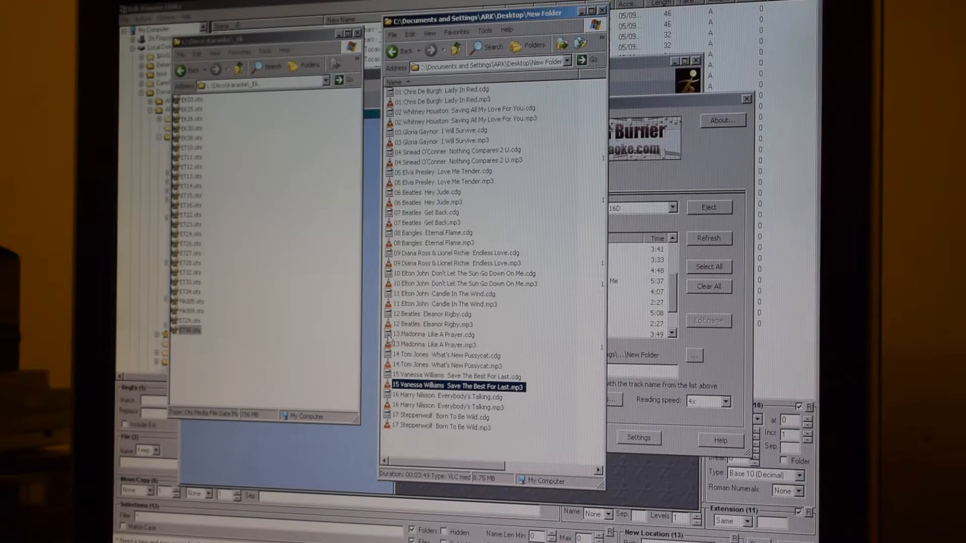
{"action": "mouse_move", "coordinate": [432, 354]}
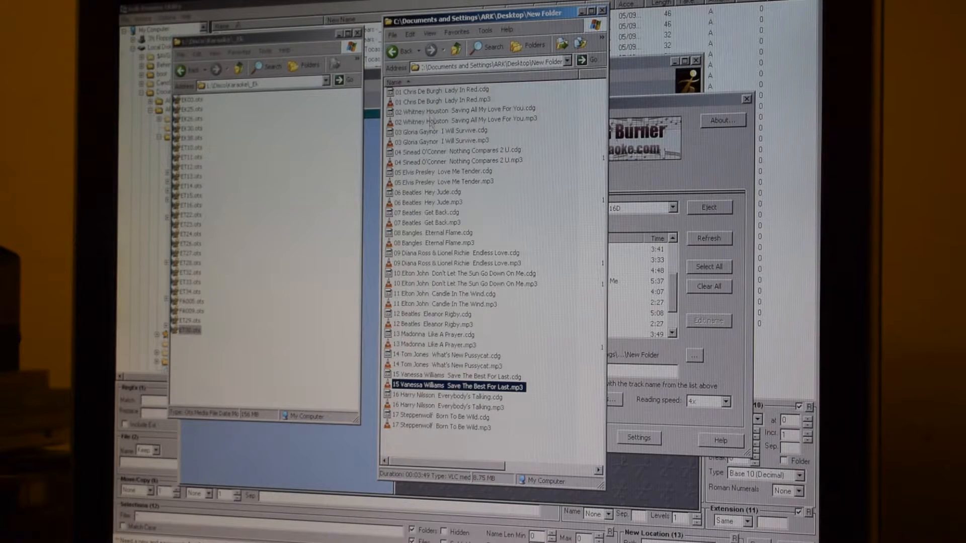
Step: Inspect the first ripped file's details in New Folder to confirm its tidy name
{"action": "left_click", "coordinate": [422, 447]}
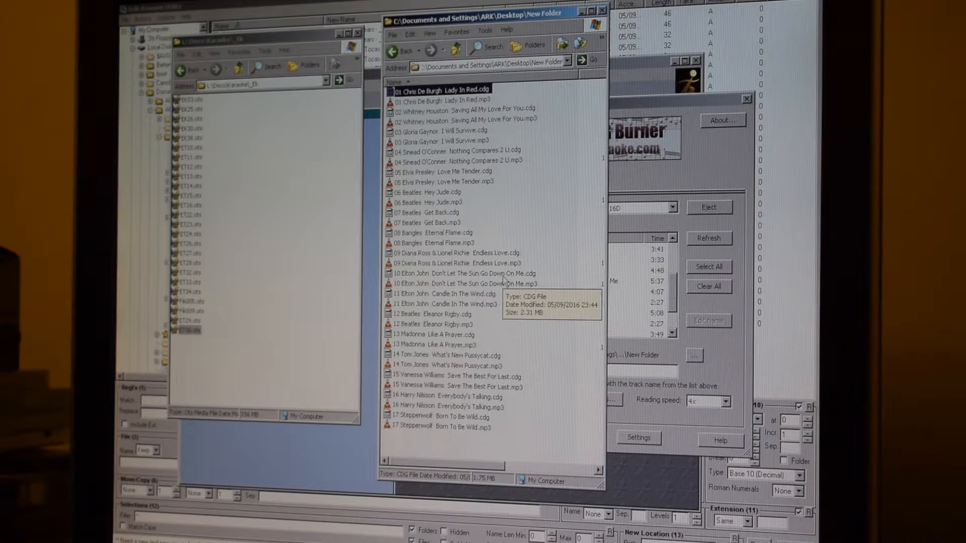
{"action": "mouse_move", "coordinate": [548, 239]}
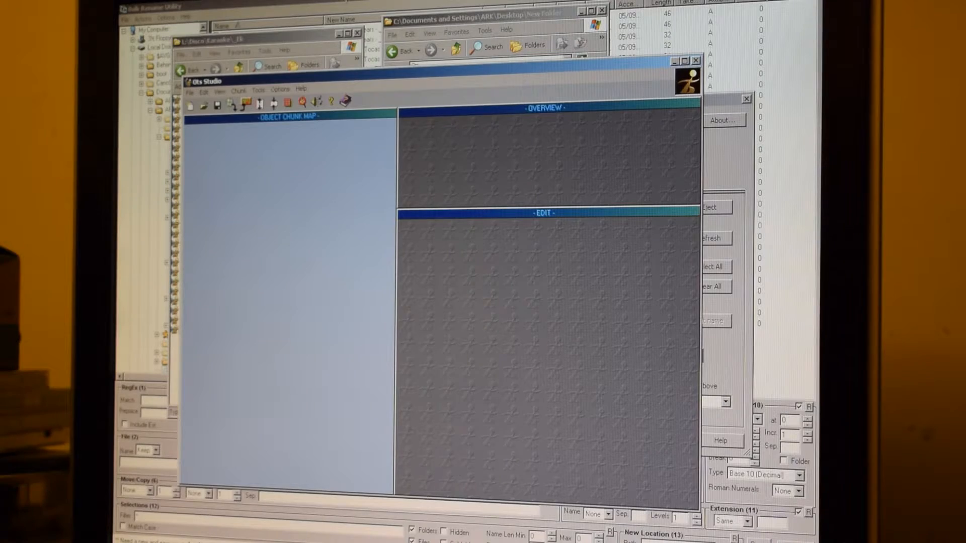
Step: Run Batch Convert to Ots on New Folder as source and destination, producing a Lady In Red OTS file
{"action": "left_click", "coordinate": [474, 13]}
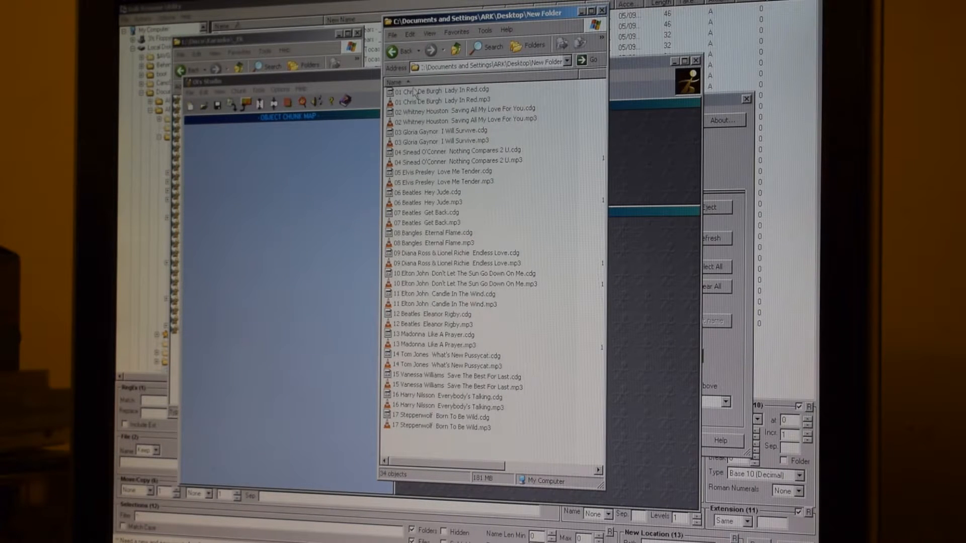
{"action": "mouse_move", "coordinate": [450, 100]}
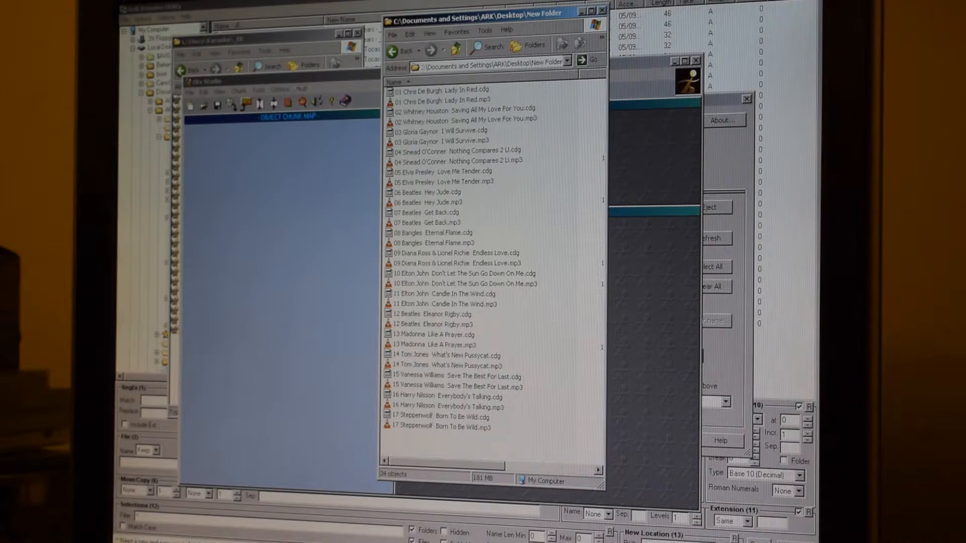
{"action": "left_click", "coordinate": [190, 89]}
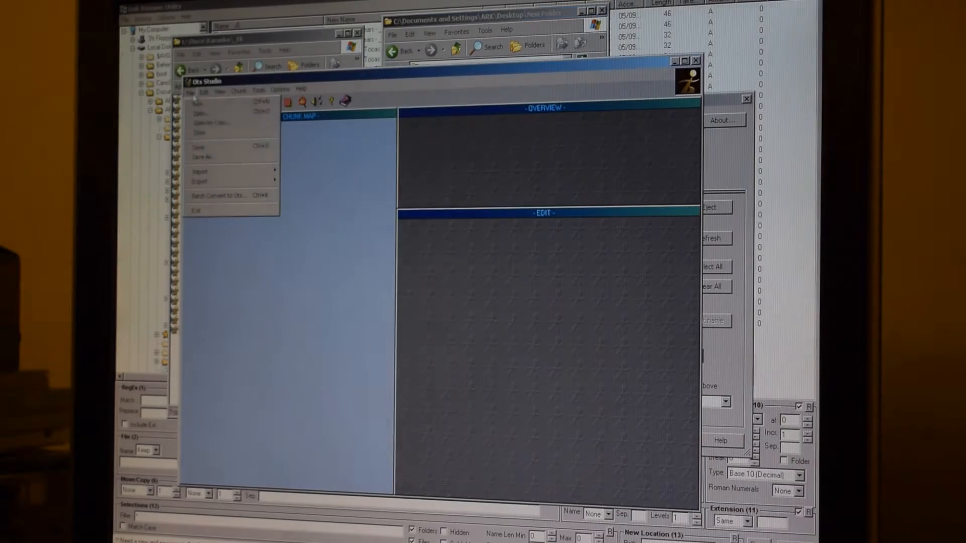
{"action": "left_click", "coordinate": [220, 196]}
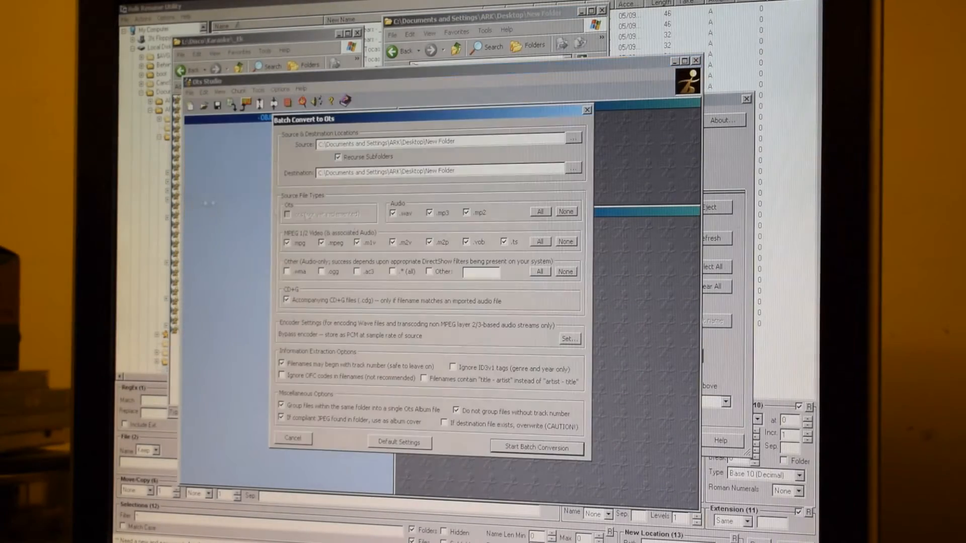
{"action": "left_click", "coordinate": [535, 447]}
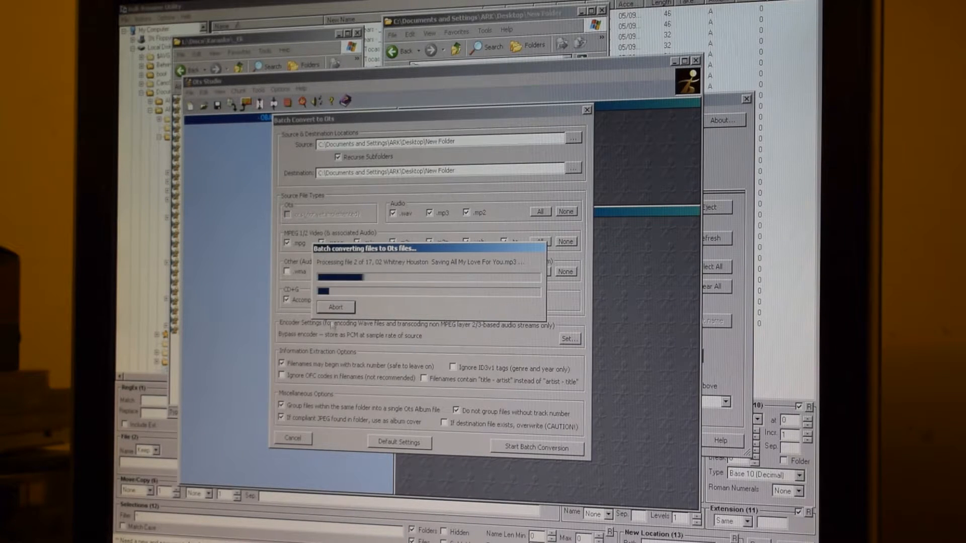
{"action": "left_click", "coordinate": [334, 307]}
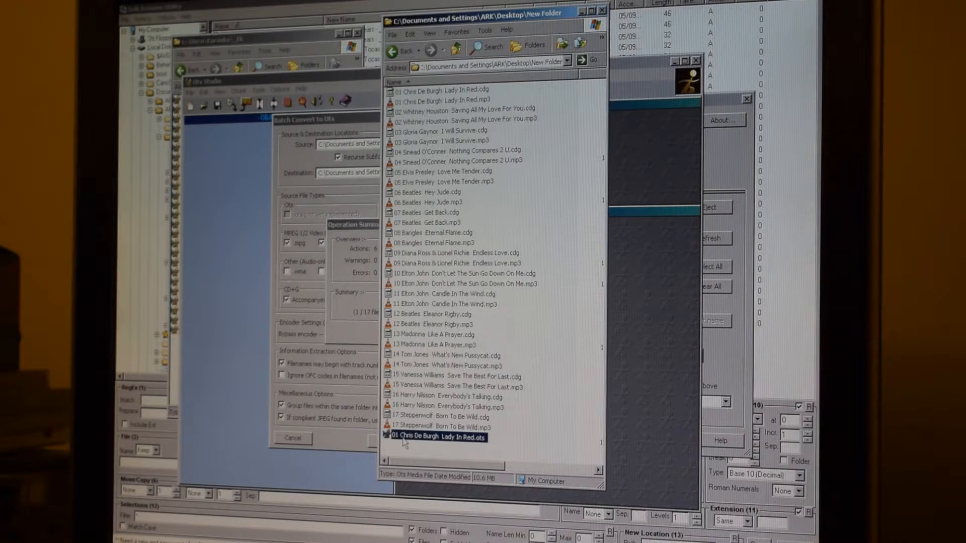
{"action": "mouse_move", "coordinate": [418, 456]}
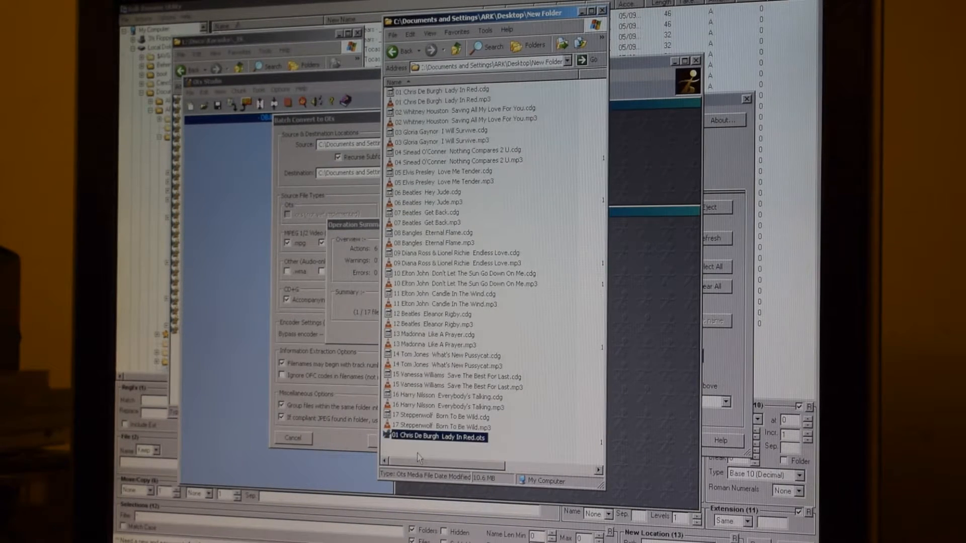
{"action": "mouse_move", "coordinate": [431, 438]}
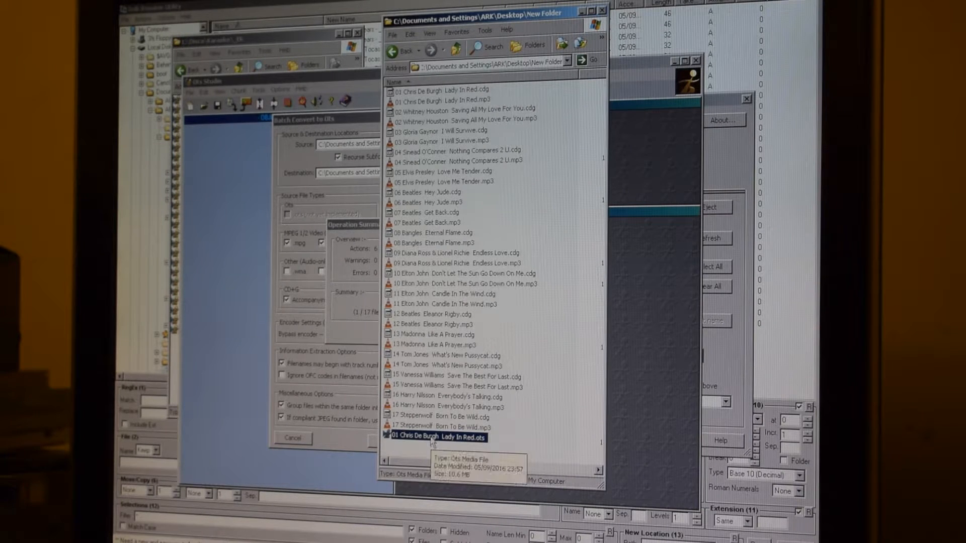
Step: Play the Lady In Red OTS test album in Ots Studio, close it, and act on the file from its context menu
{"action": "double_click", "coordinate": [437, 436]}
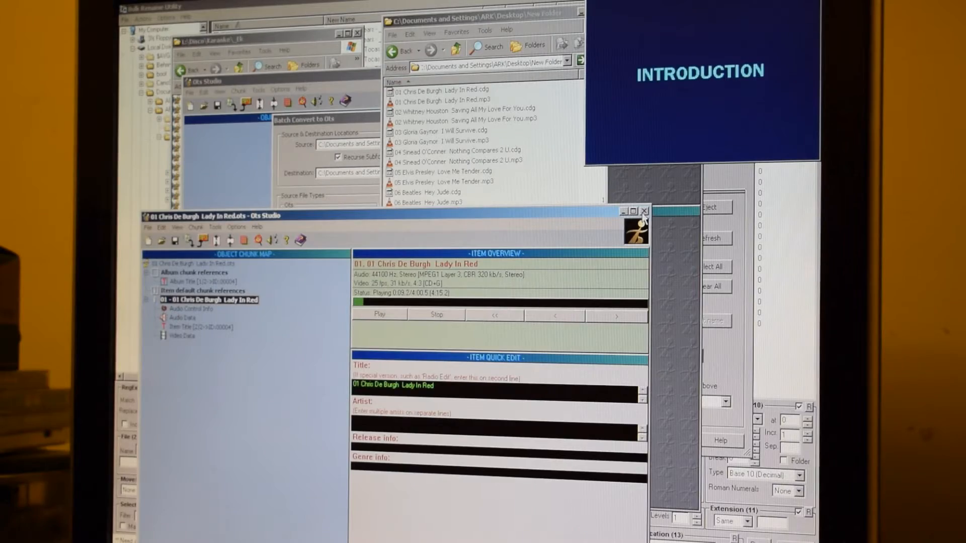
{"action": "left_click", "coordinate": [645, 212]}
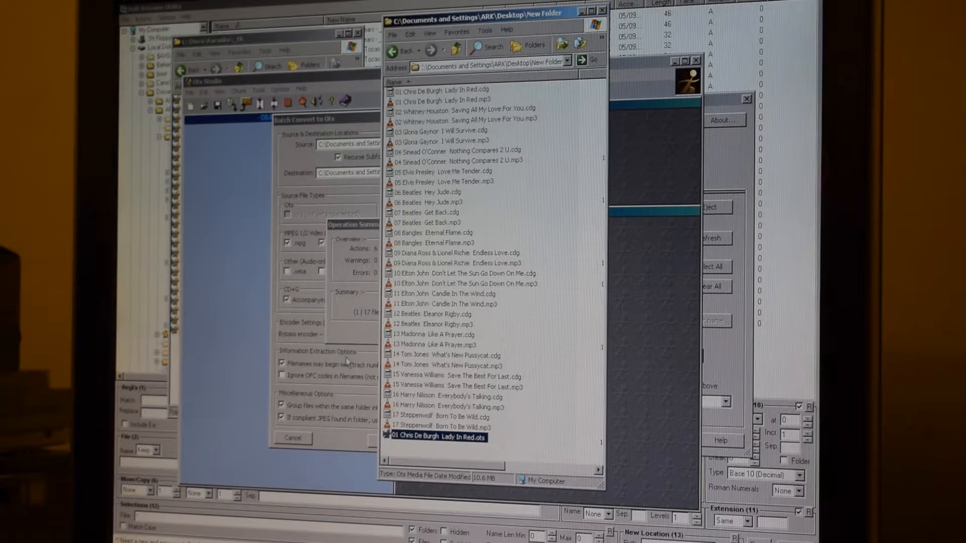
{"action": "right_click", "coordinate": [438, 438]}
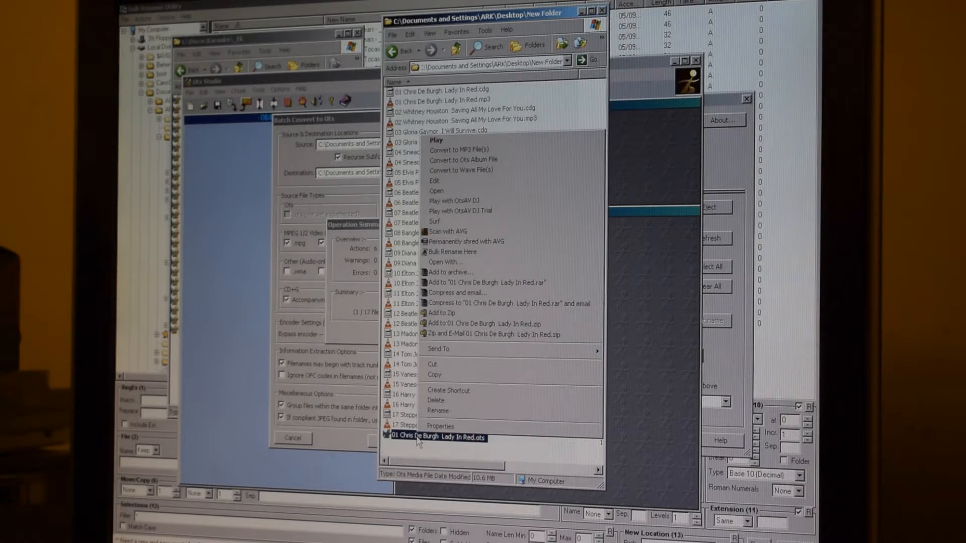
{"action": "left_click", "coordinate": [435, 400]}
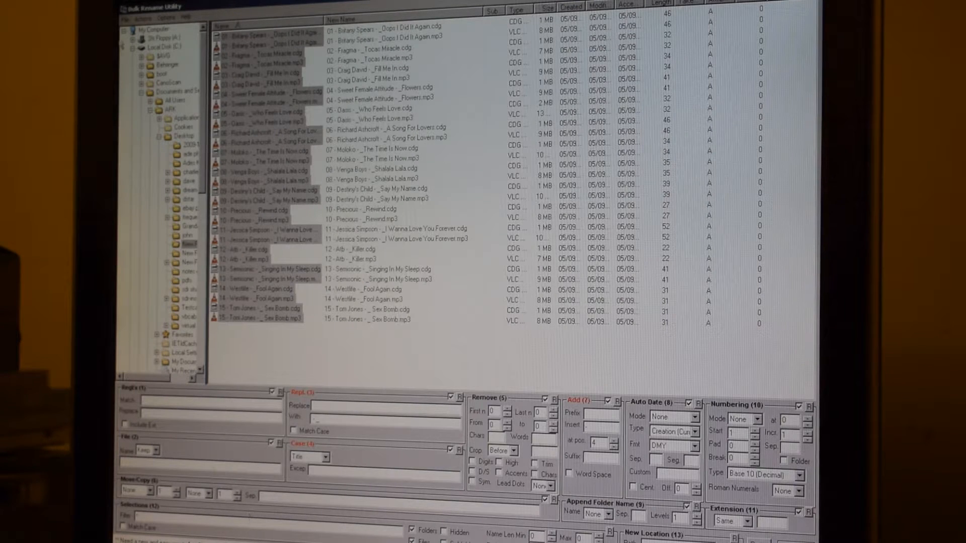
Step: View Bulk Rename Utility's About box for version details and dismiss it
{"action": "left_click", "coordinate": [183, 17]}
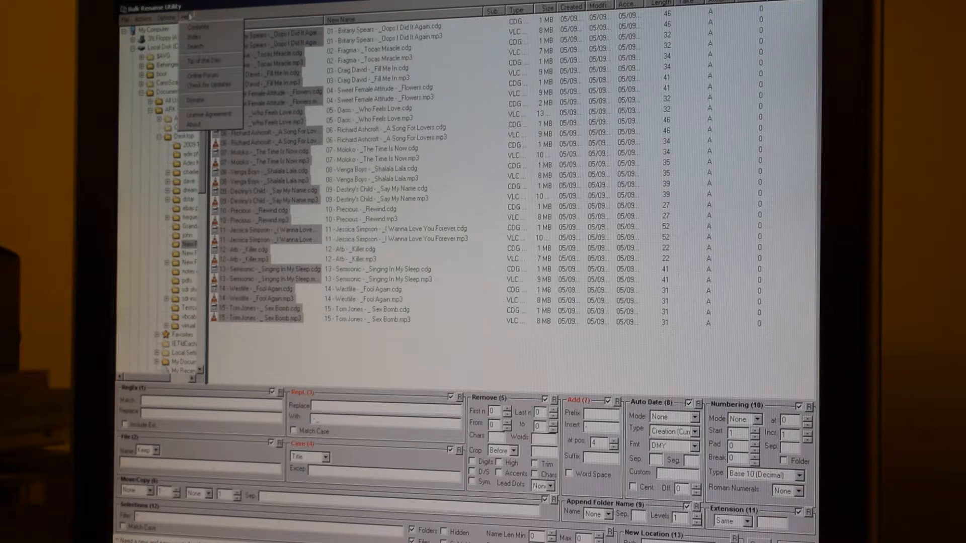
{"action": "left_click", "coordinate": [193, 124]}
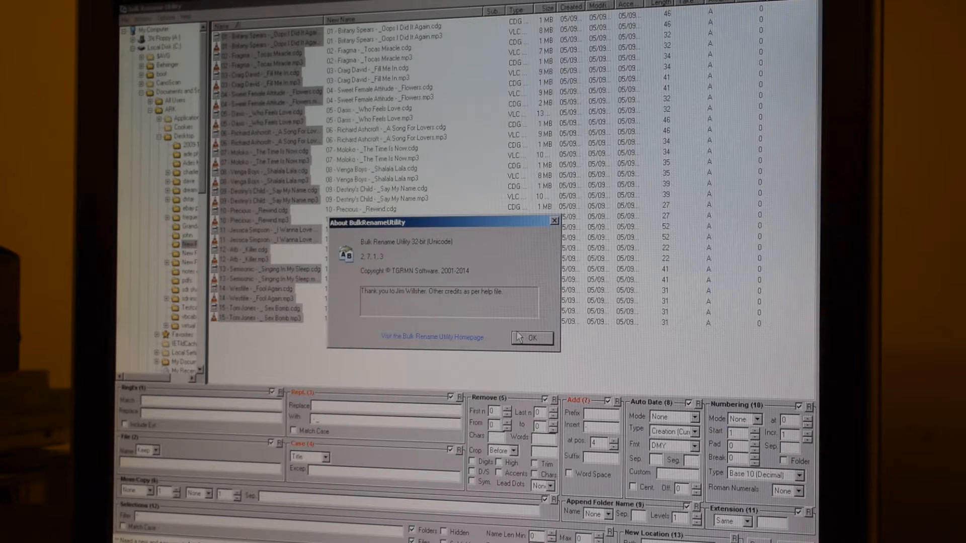
{"action": "left_click", "coordinate": [531, 338]}
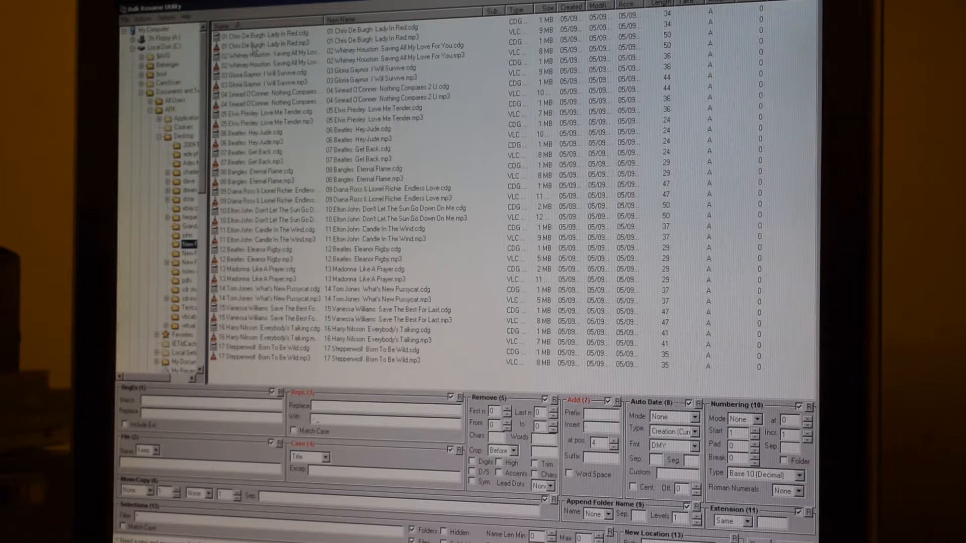
Step: Select the Lady In Red files and preview the dashed track-artist-title new name
{"action": "left_click", "coordinate": [265, 32]}
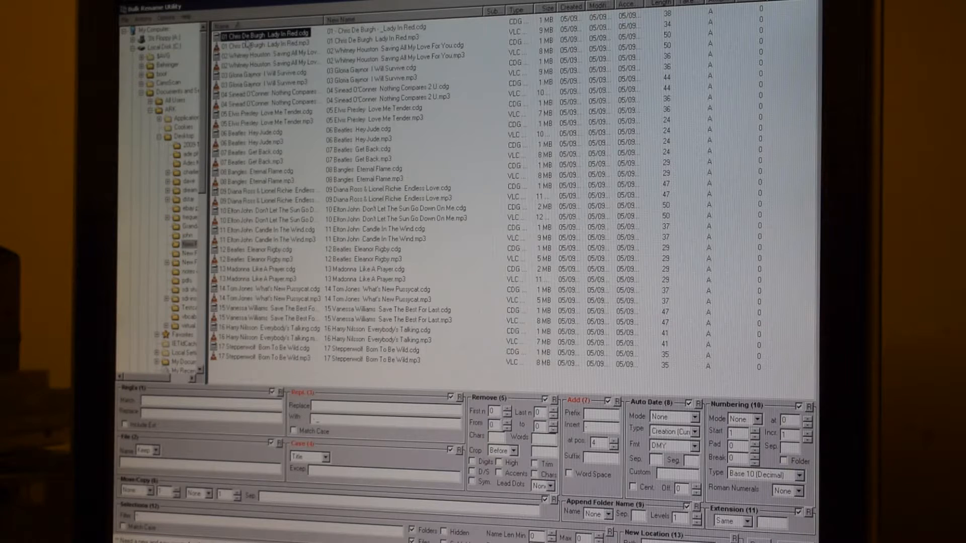
{"action": "left_click", "coordinate": [265, 44]}
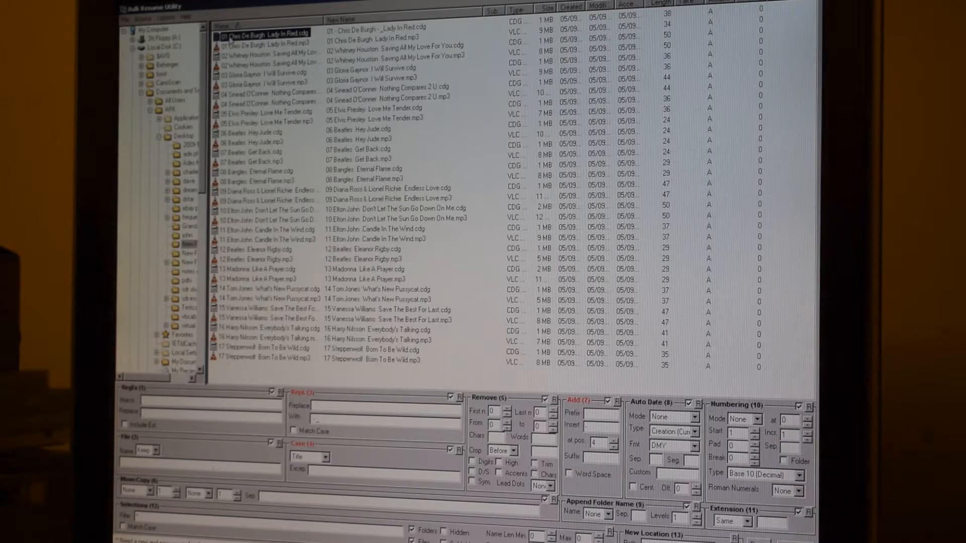
{"action": "left_click", "coordinate": [266, 32]}
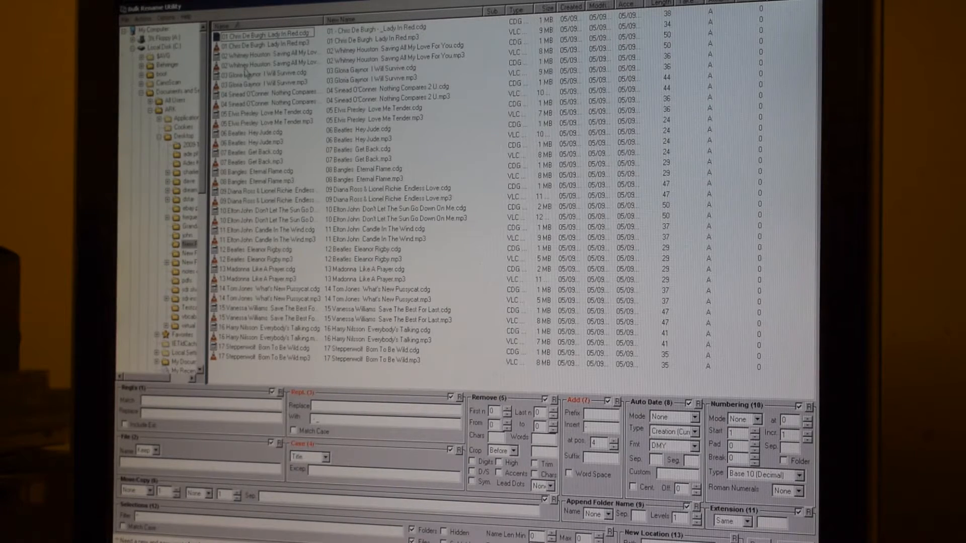
{"action": "left_click", "coordinate": [265, 240]}
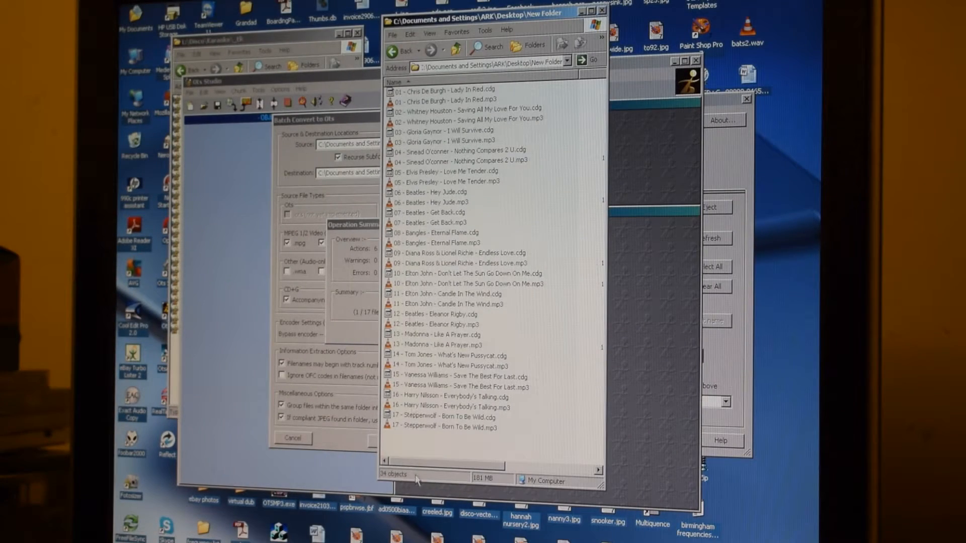
{"action": "mouse_move", "coordinate": [363, 120]}
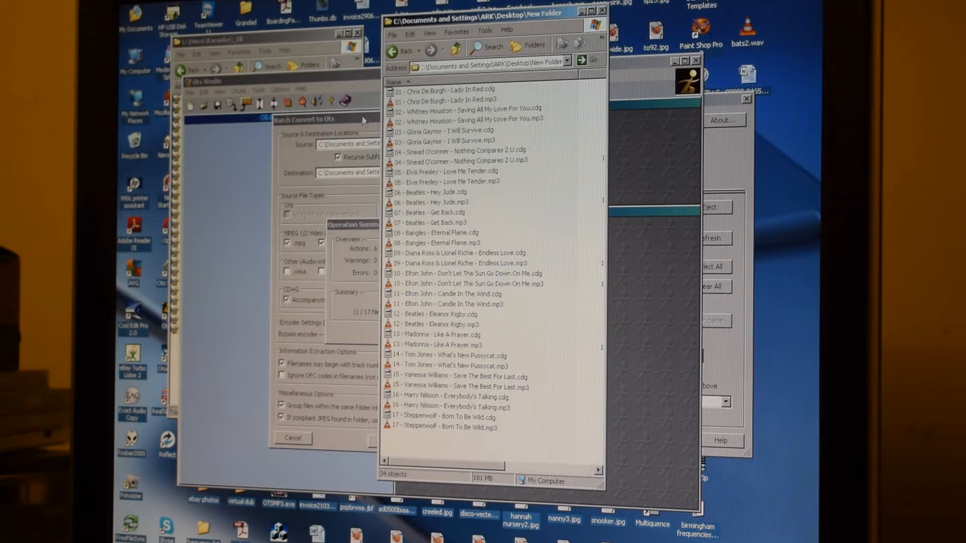
{"action": "mouse_move", "coordinate": [444, 447]}
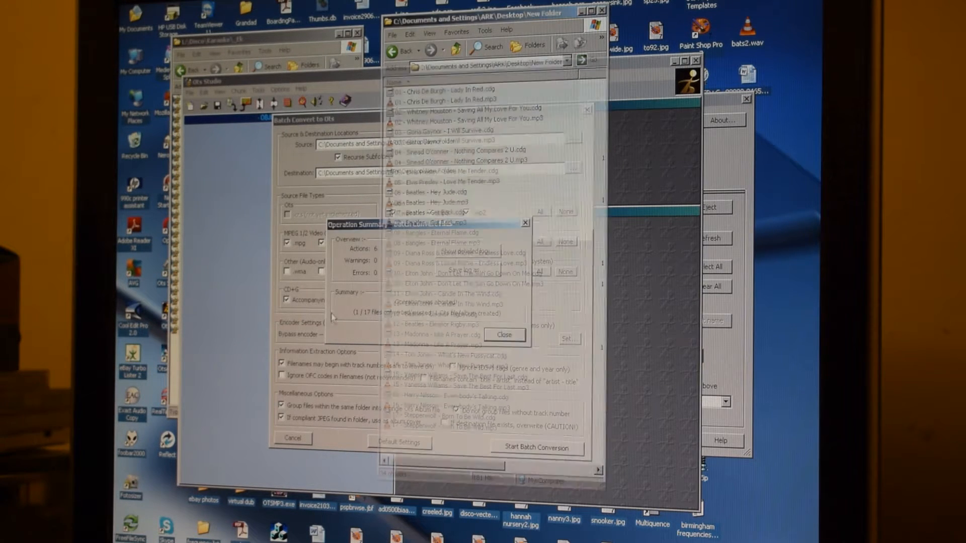
Step: Close the old conversion summary and reopen Batch Convert to Ots with New Folder as source and destination
{"action": "left_click", "coordinate": [503, 334]}
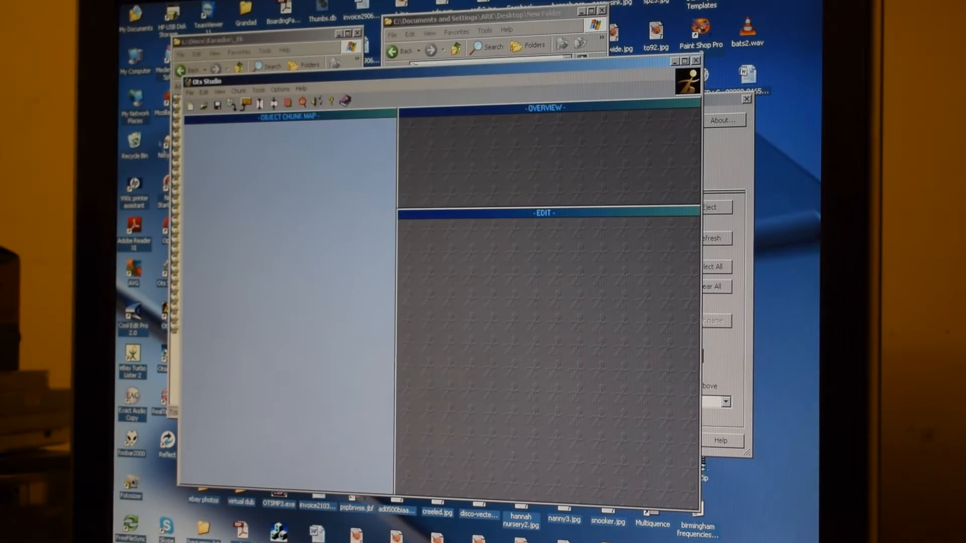
{"action": "left_click", "coordinate": [190, 88]}
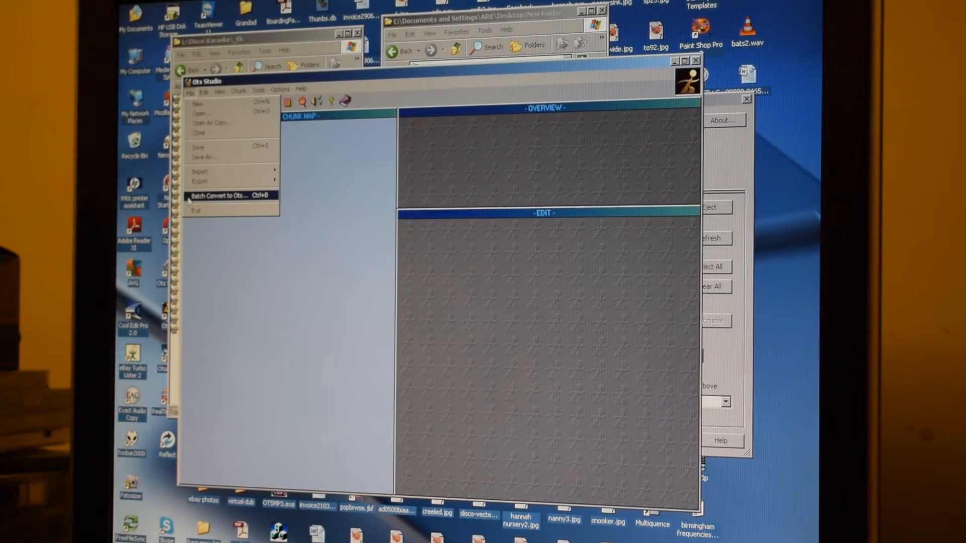
{"action": "left_click", "coordinate": [226, 195]}
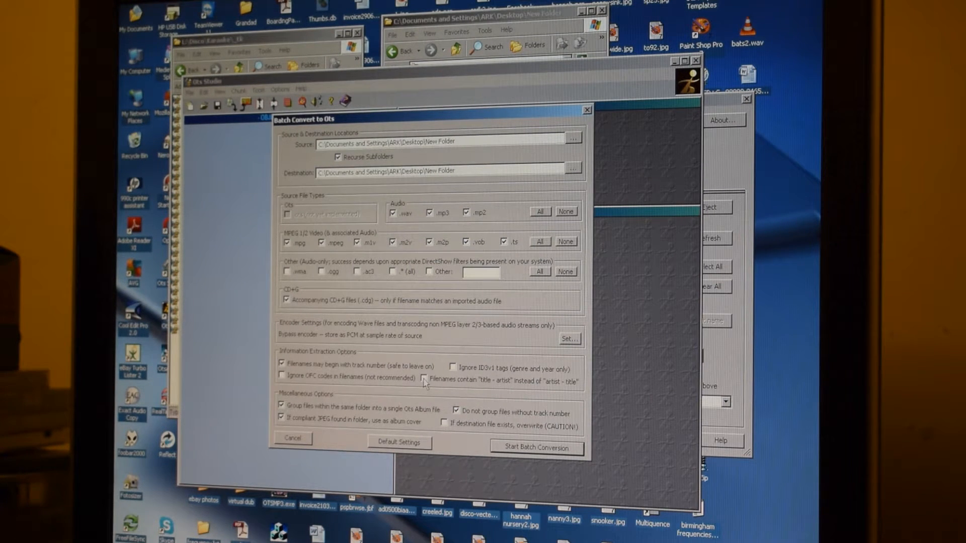
{"action": "mouse_move", "coordinate": [498, 388]}
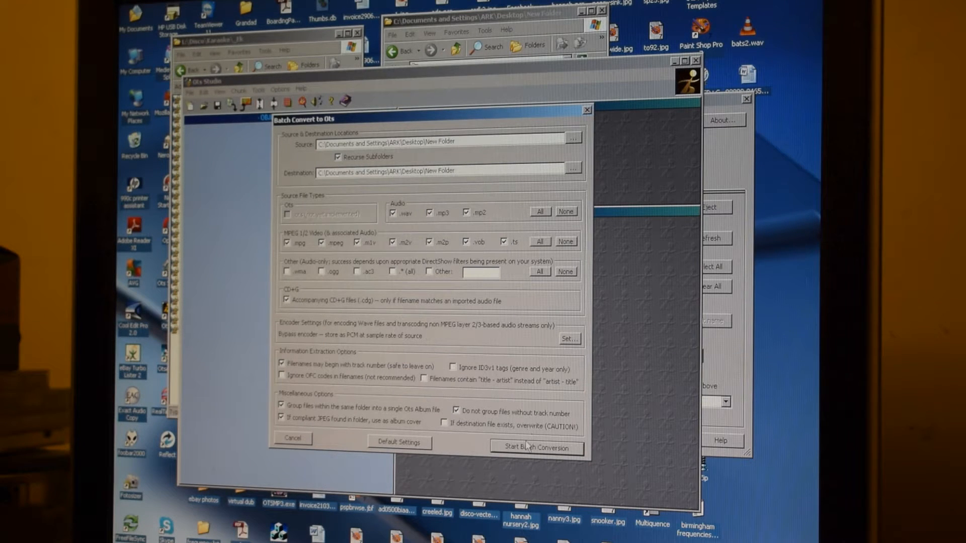
Step: Run the batch conversion of all 17 tracks into one New Folder.ots album
{"action": "left_click", "coordinate": [536, 448]}
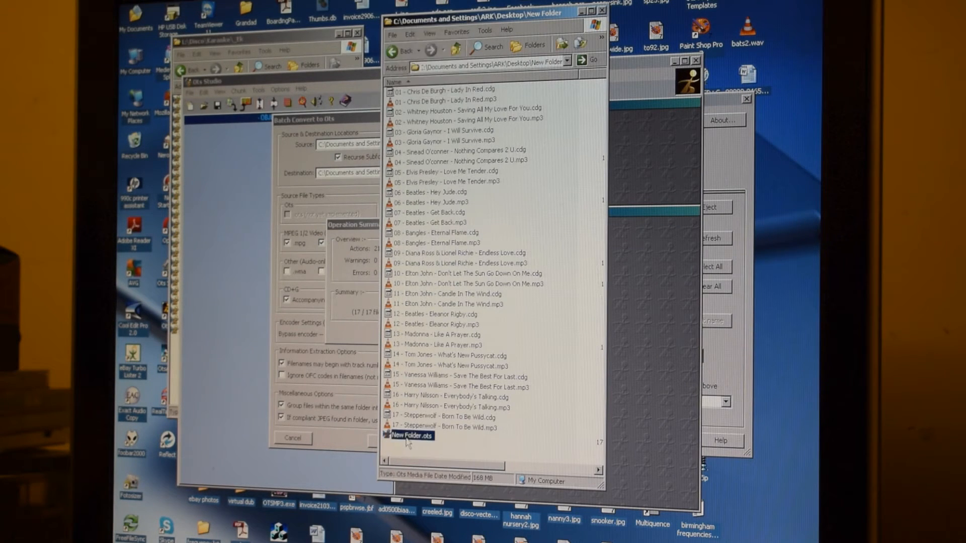
Step: Open New Folder.ots, play I Will Survive and Love Me Tender, then bring up the Album Title
{"action": "right_click", "coordinate": [410, 435]}
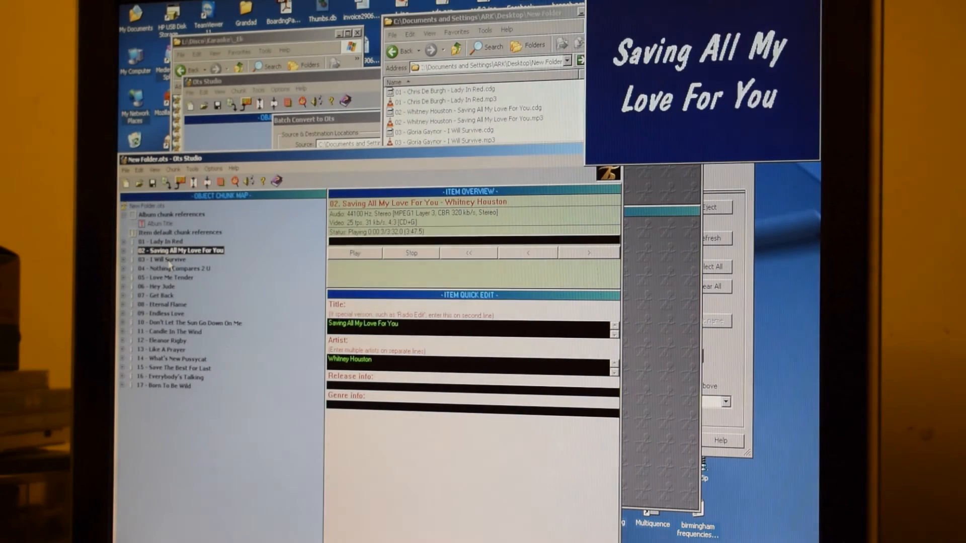
{"action": "left_click", "coordinate": [163, 260]}
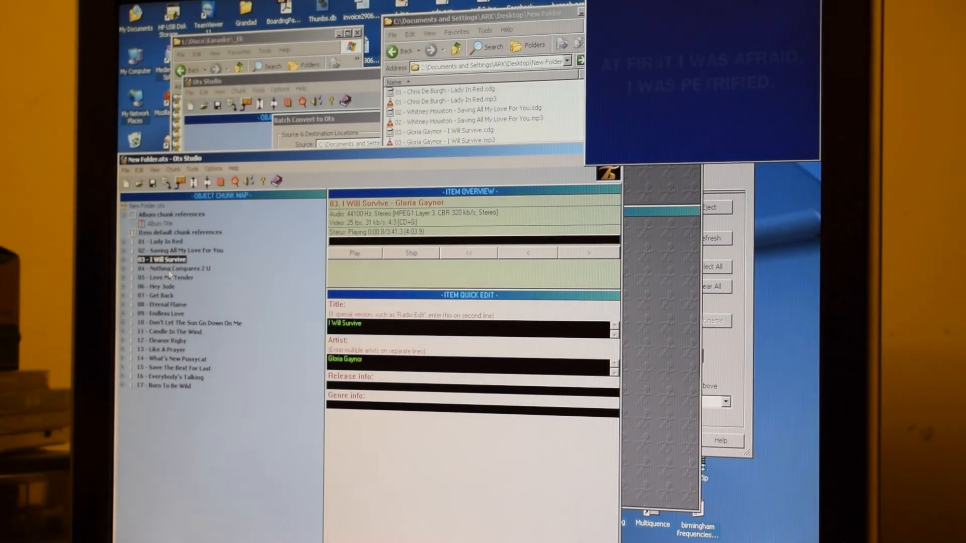
{"action": "left_click", "coordinate": [174, 268]}
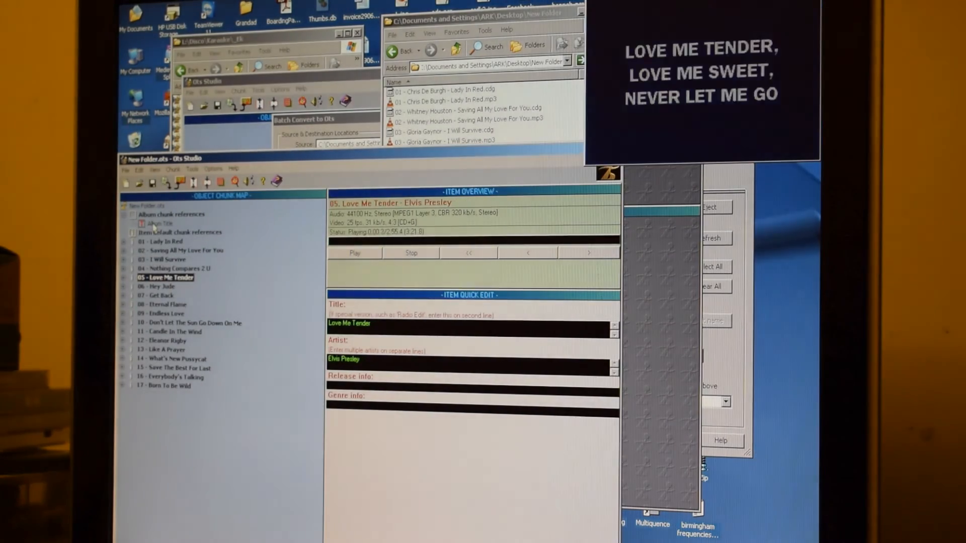
{"action": "left_click", "coordinate": [160, 223]}
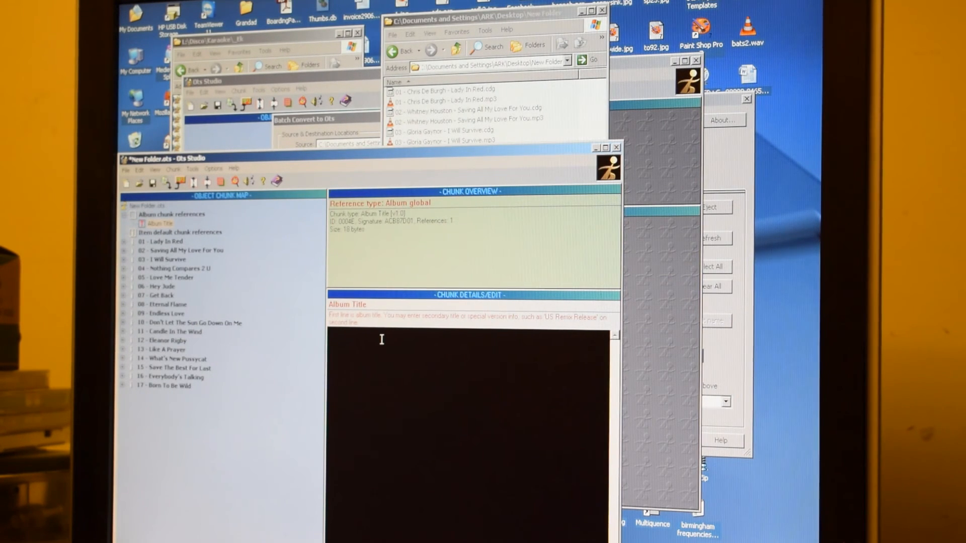
Step: Title the album EK, save it, and rename the file to EK05.ots
{"action": "type", "text": "EK"}
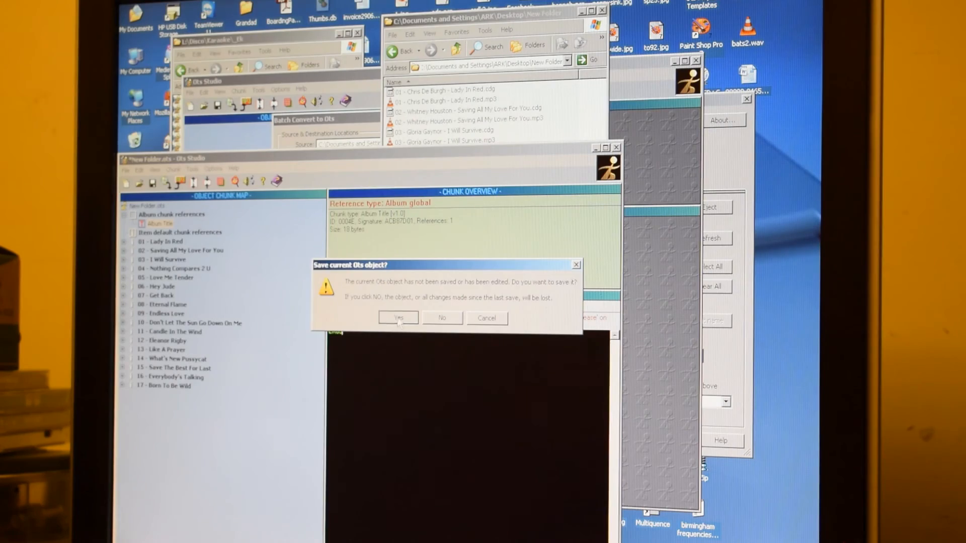
{"action": "left_click", "coordinate": [398, 318]}
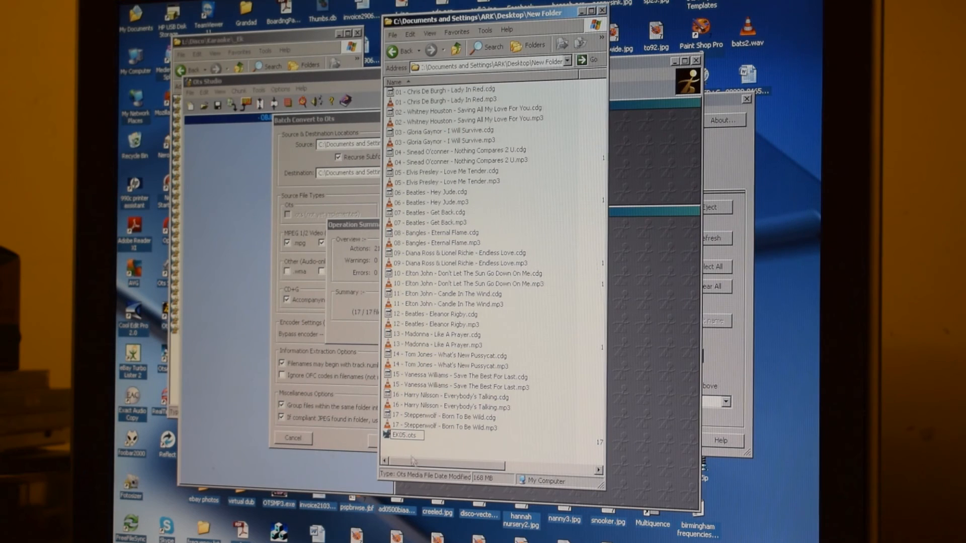
{"action": "left_click", "coordinate": [403, 435]}
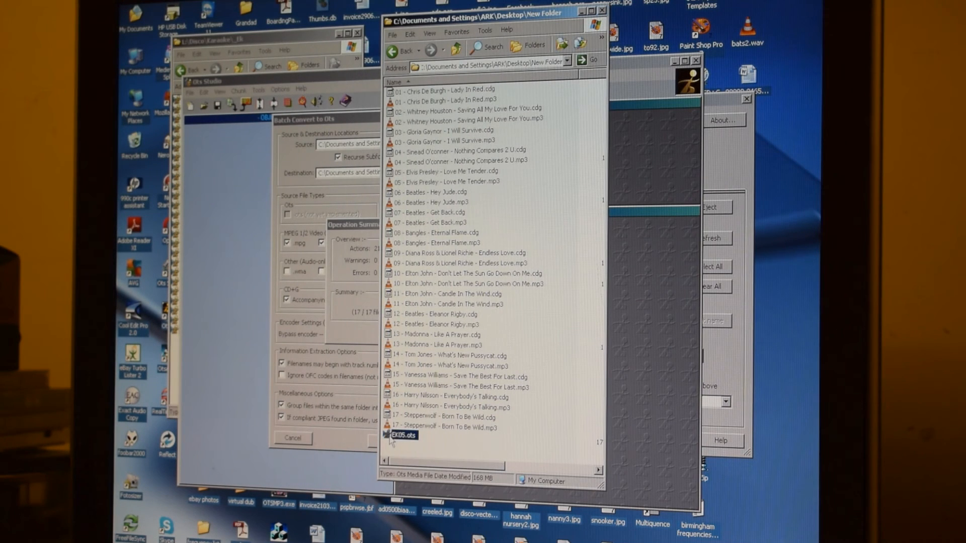